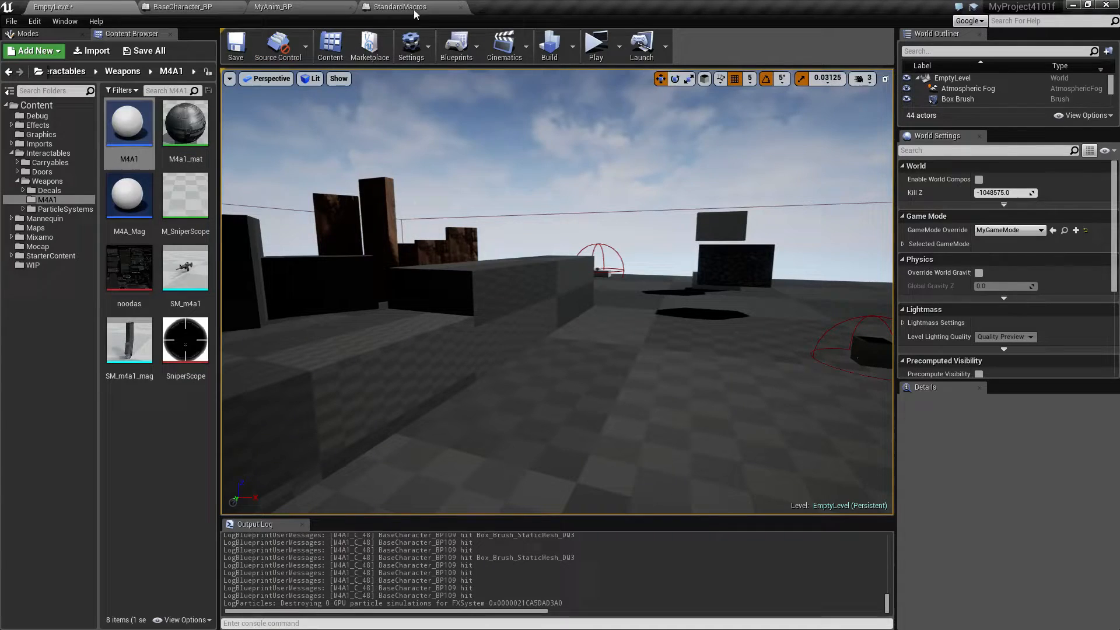
# - Launch the level as a Standalone Game in a new window with the third-person character spawned
pyautogui.click(596, 45)
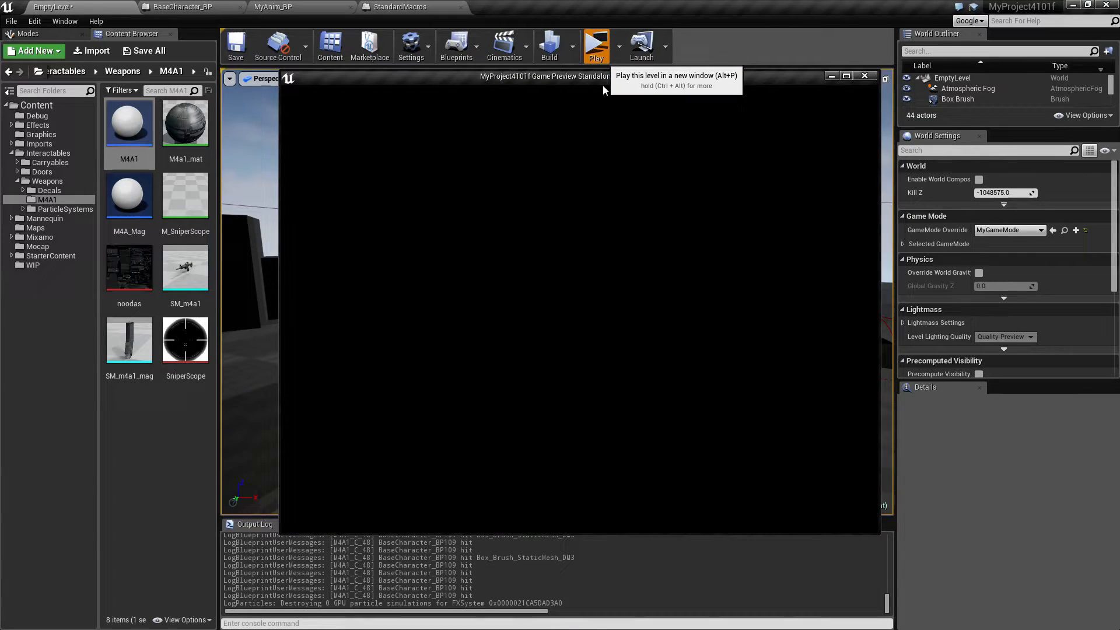
pyautogui.click(595, 44)
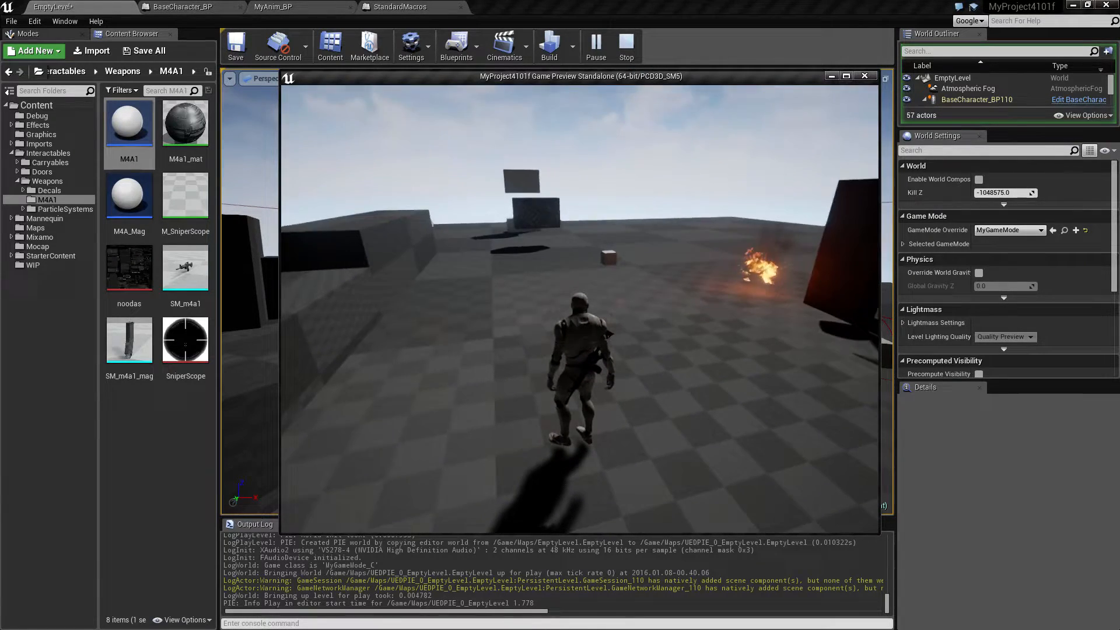